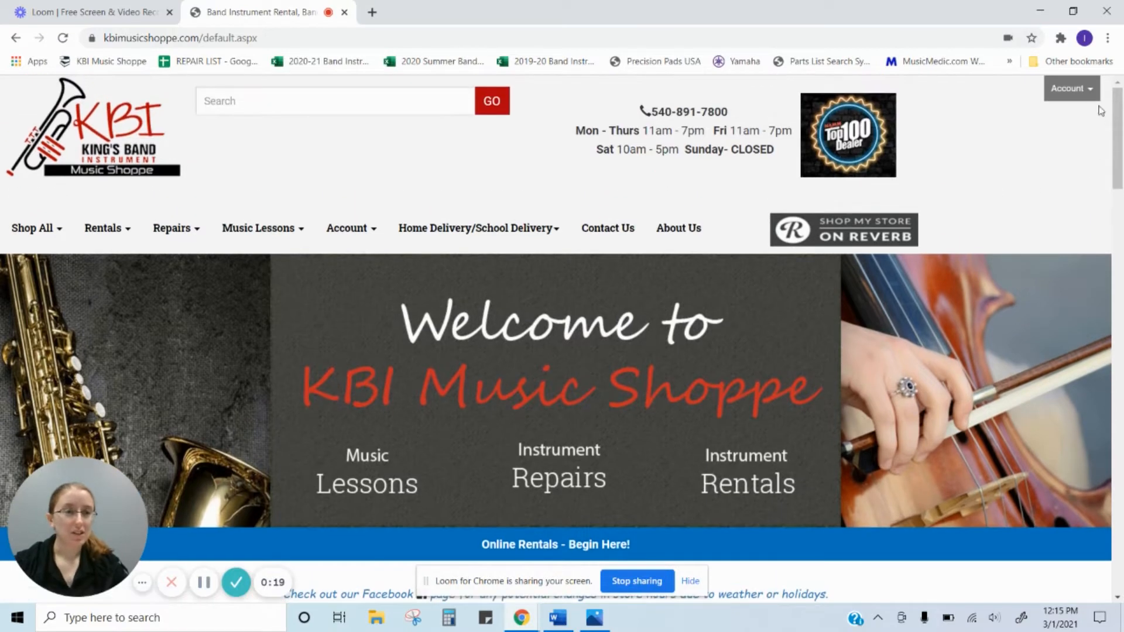
{"action": "mouse_move", "coordinate": [1003, 84]}
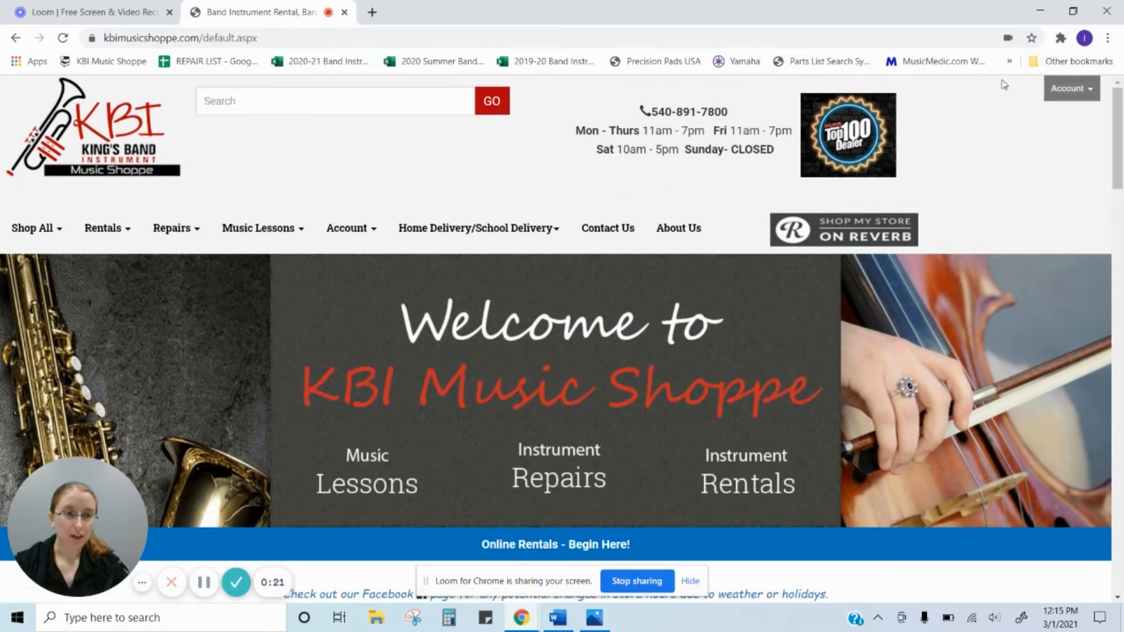
Open the Account dropdown in the top-right corner of the home page
{"action": "left_click", "coordinate": [1071, 88]}
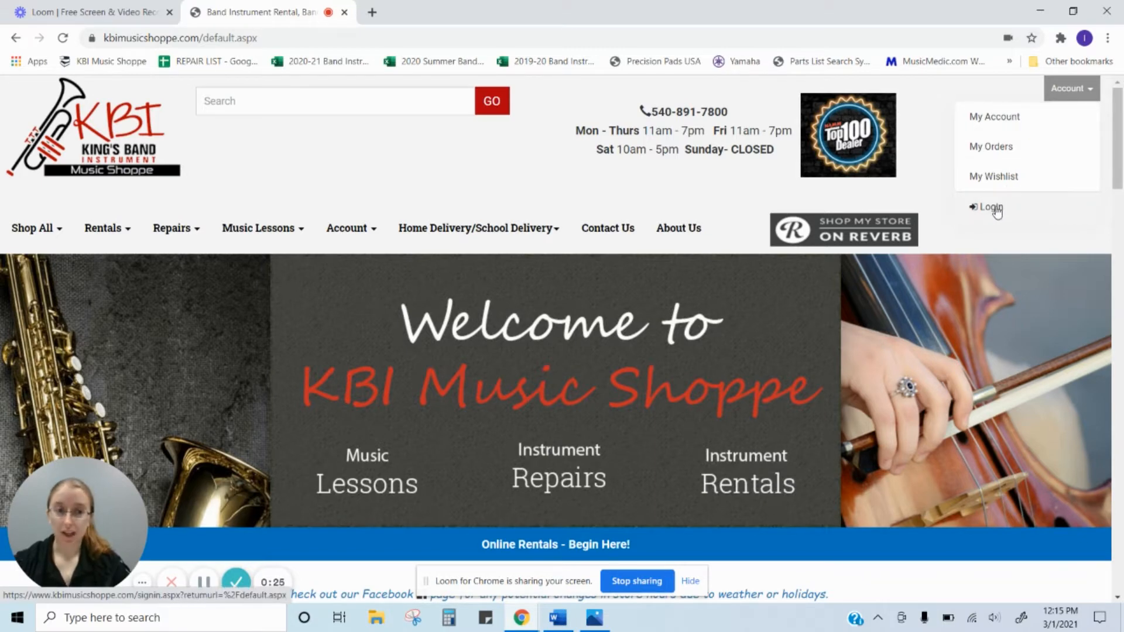
Go to the Login page and follow its create-an-account link
{"action": "left_click", "coordinate": [990, 208]}
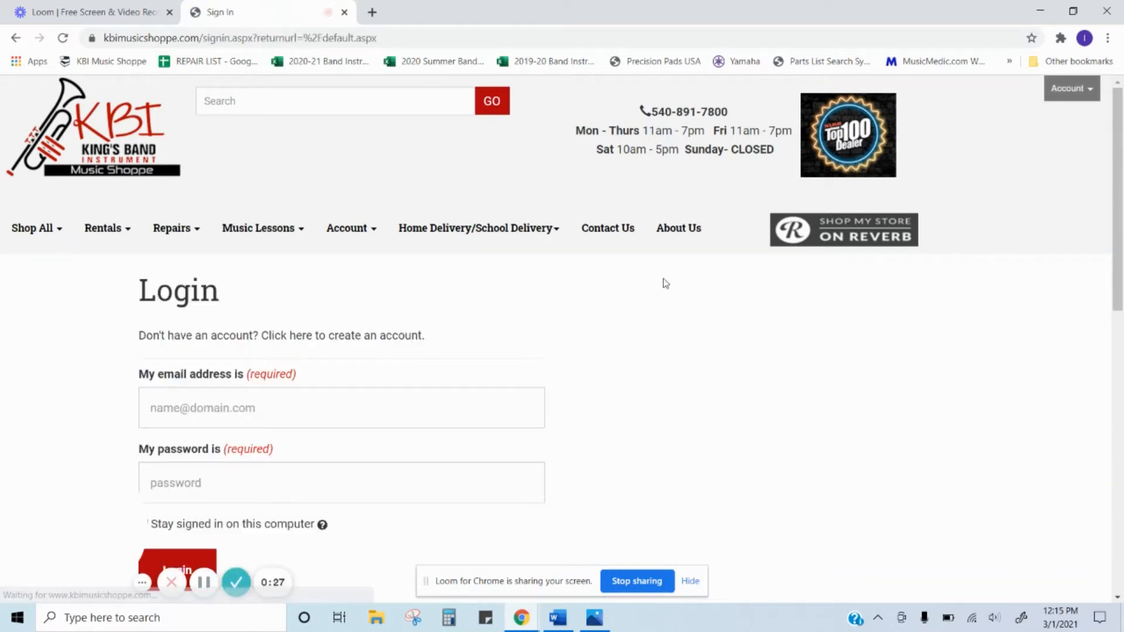
{"action": "scroll", "scroll_direction": "down", "scroll_amount": 3}
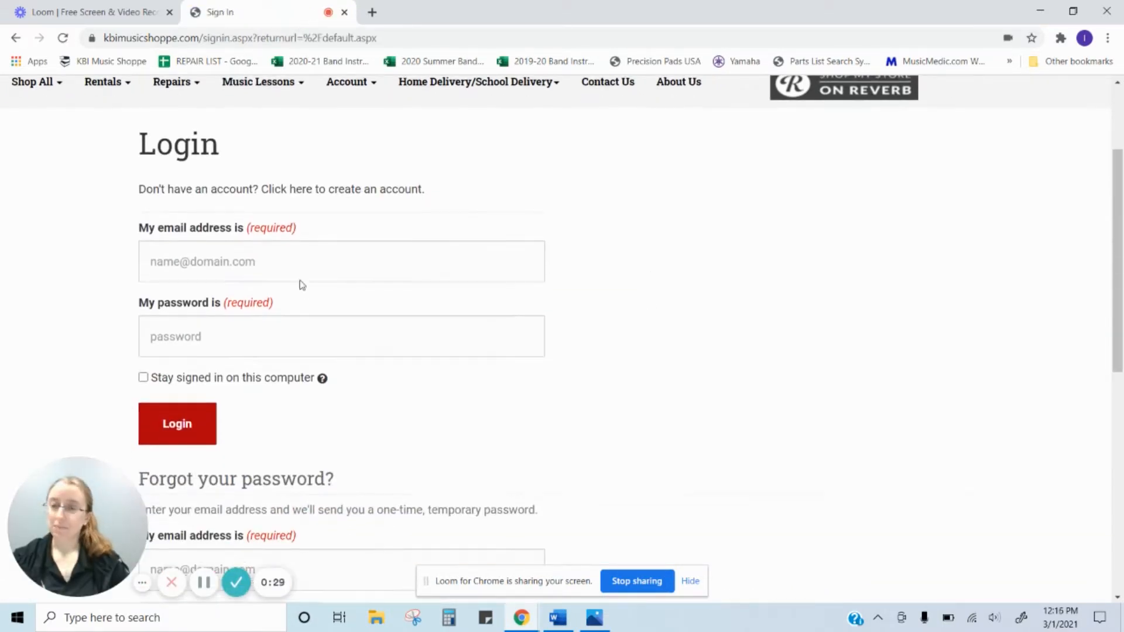
{"action": "scroll", "scroll_direction": "up", "scroll_amount": 3}
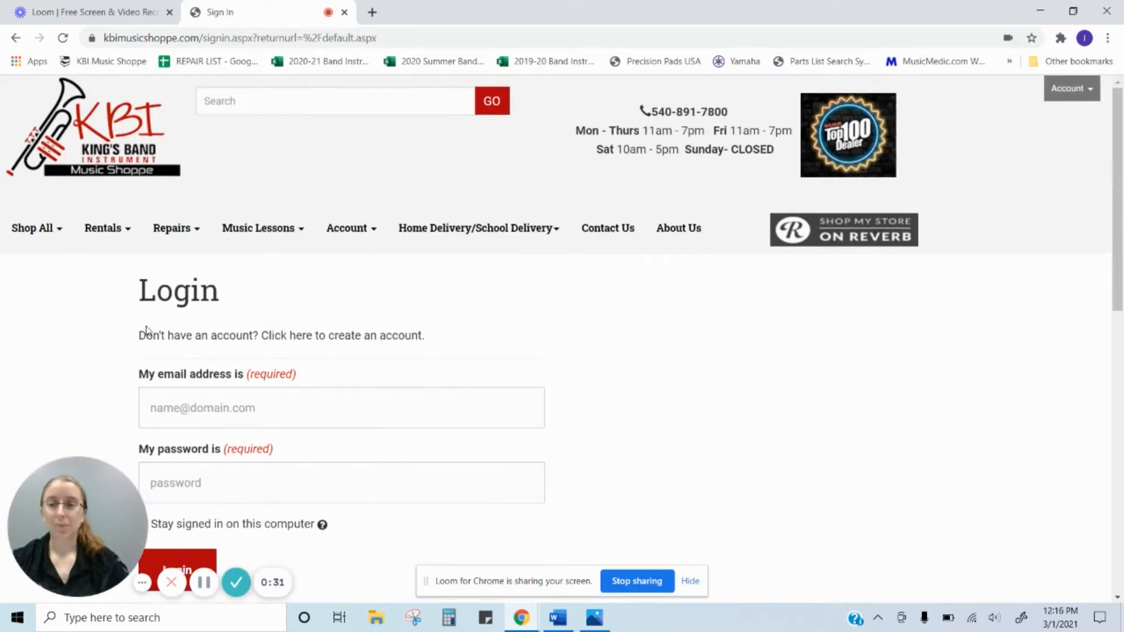
{"action": "left_click", "coordinate": [337, 335]}
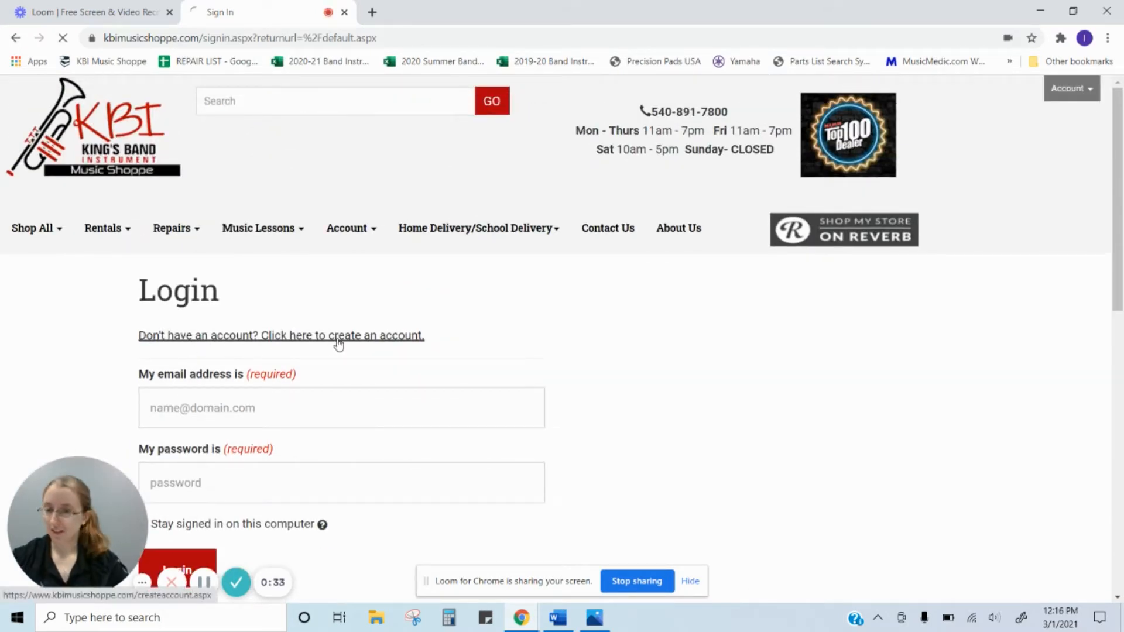
{"action": "left_click", "coordinate": [339, 335]}
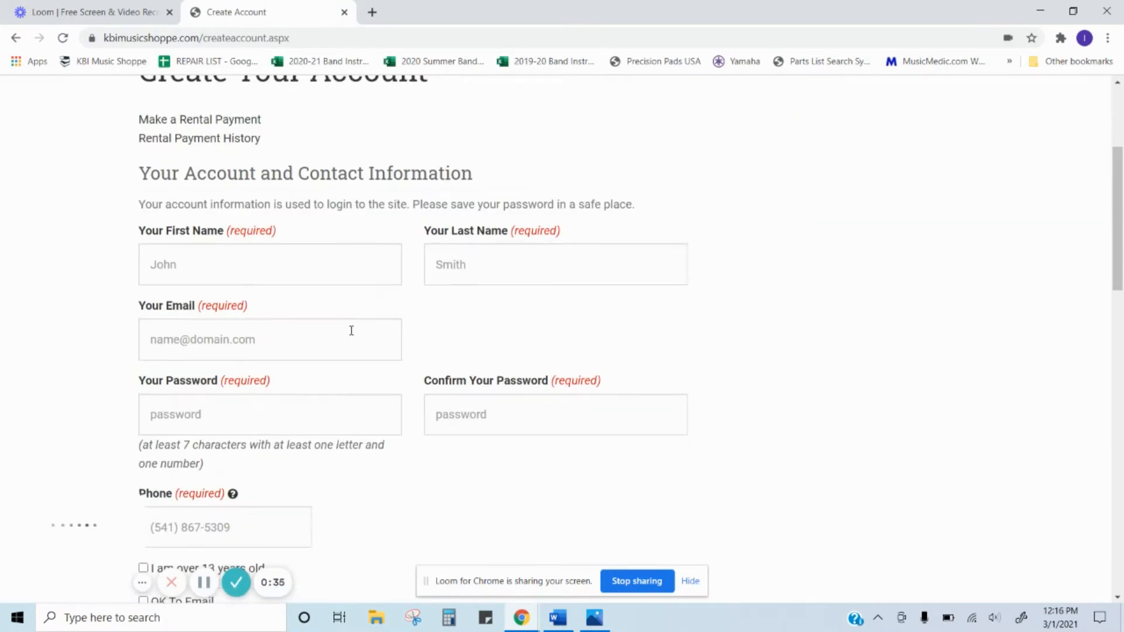
{"action": "left_click", "coordinate": [269, 118]}
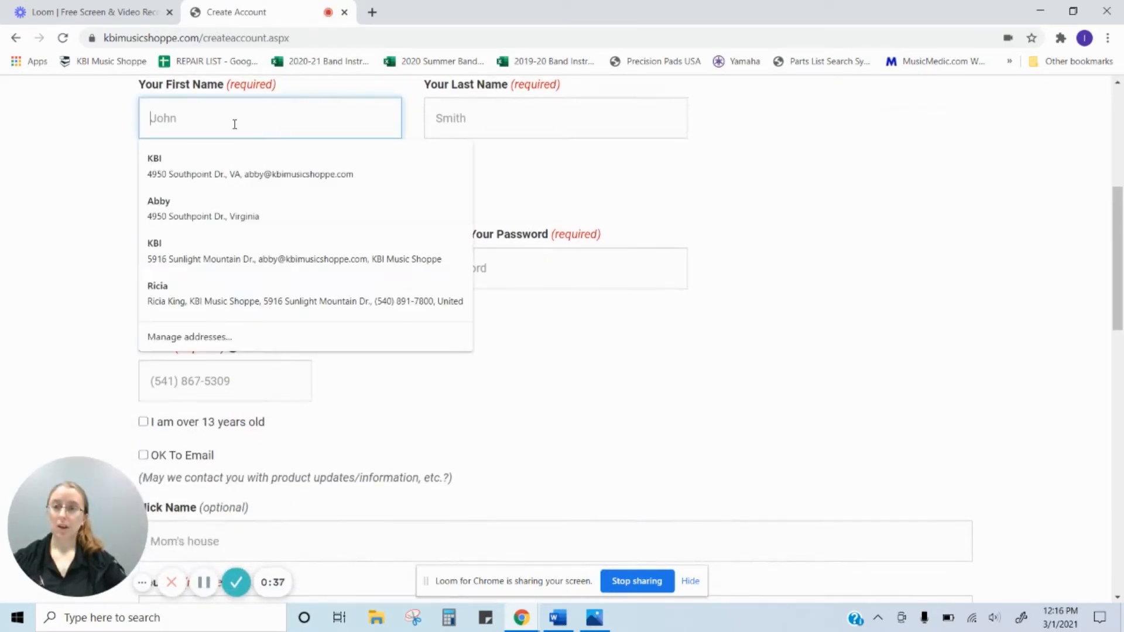
{"action": "type", "text": "C"}
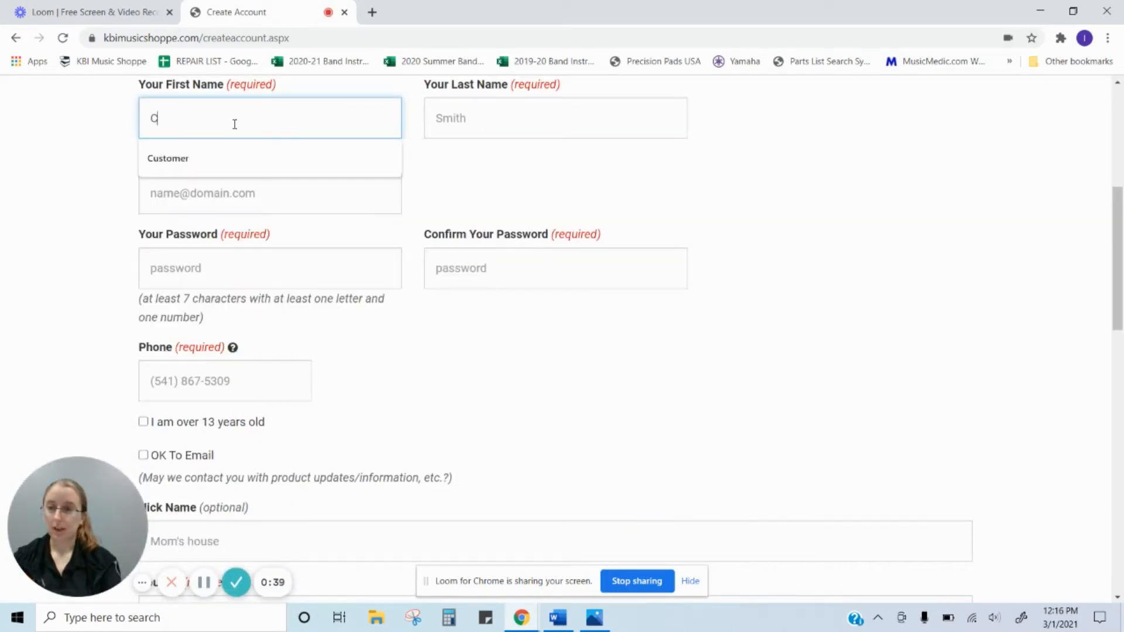
{"action": "left_click", "coordinate": [168, 157]}
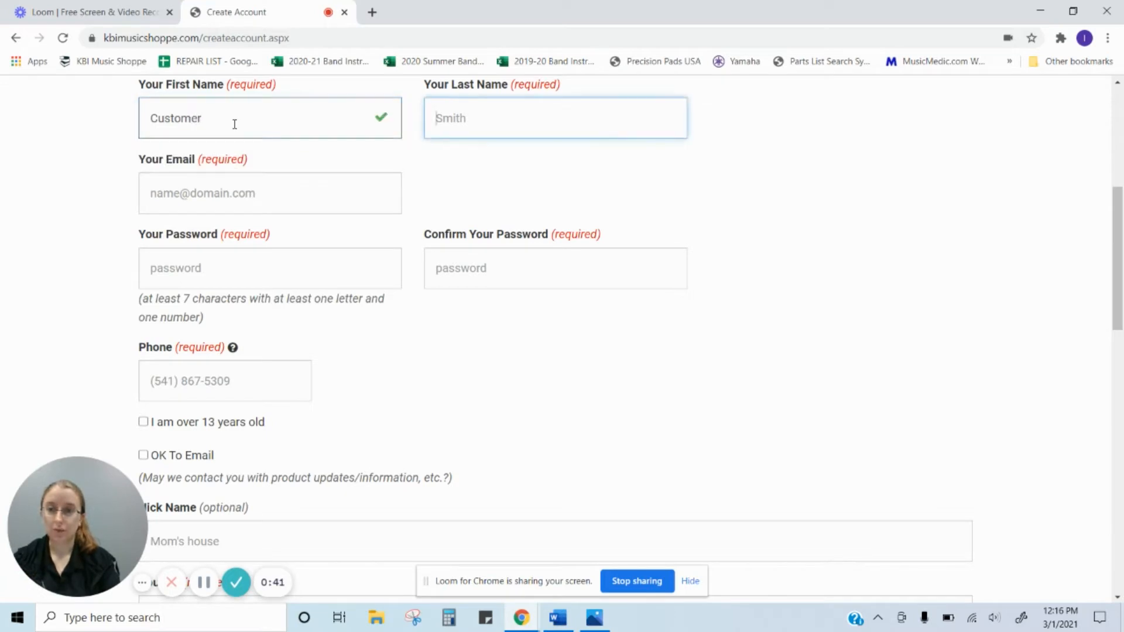
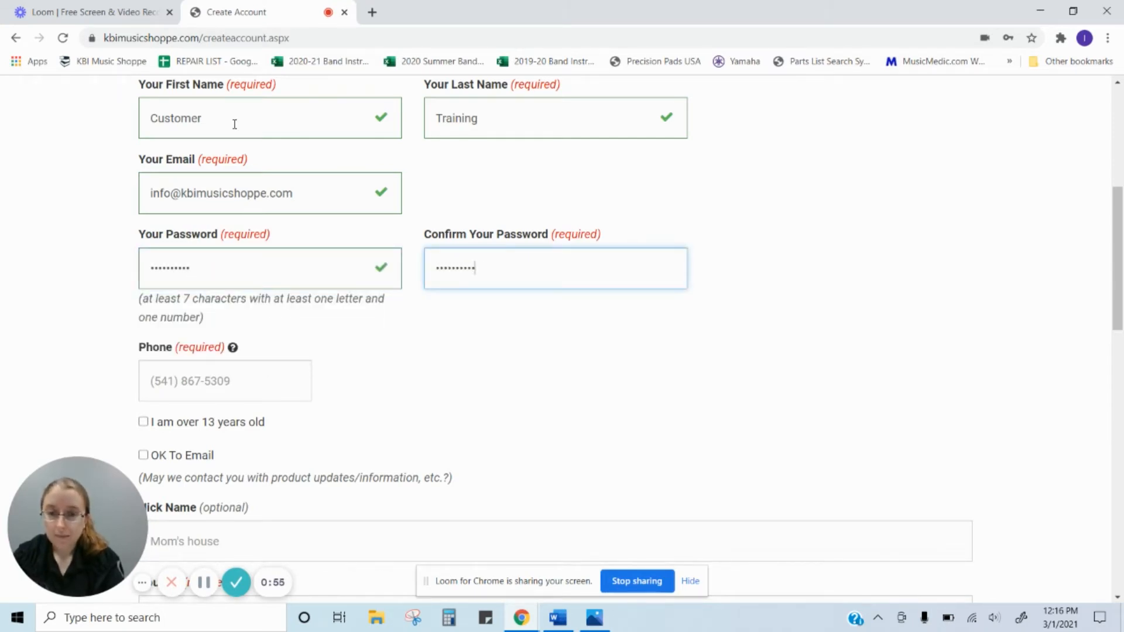
{"action": "left_click", "coordinate": [225, 380]}
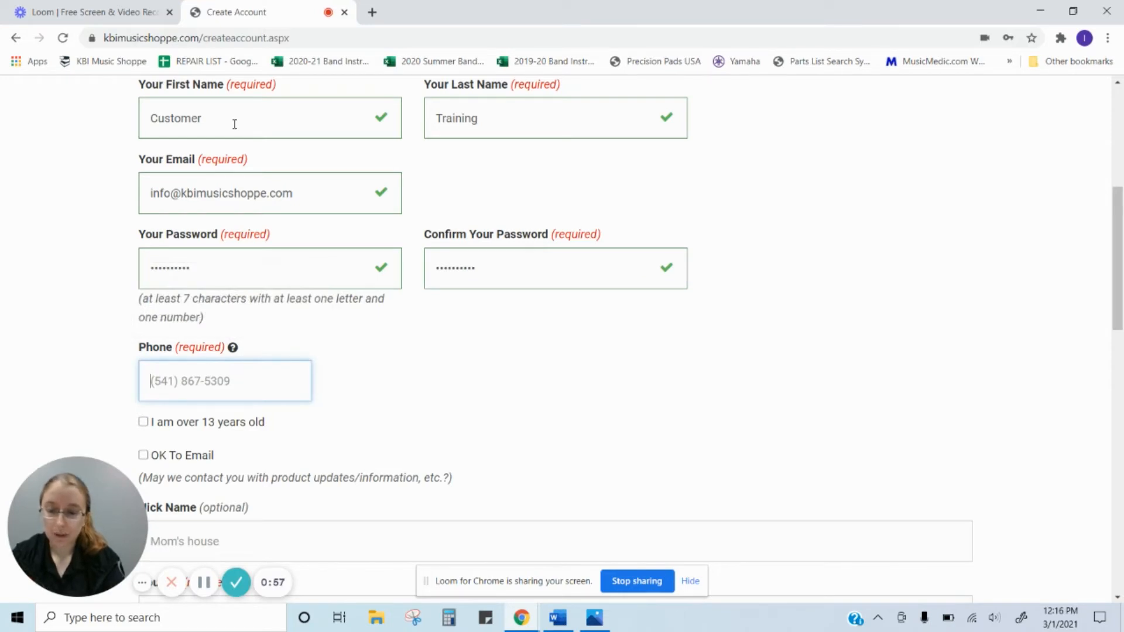
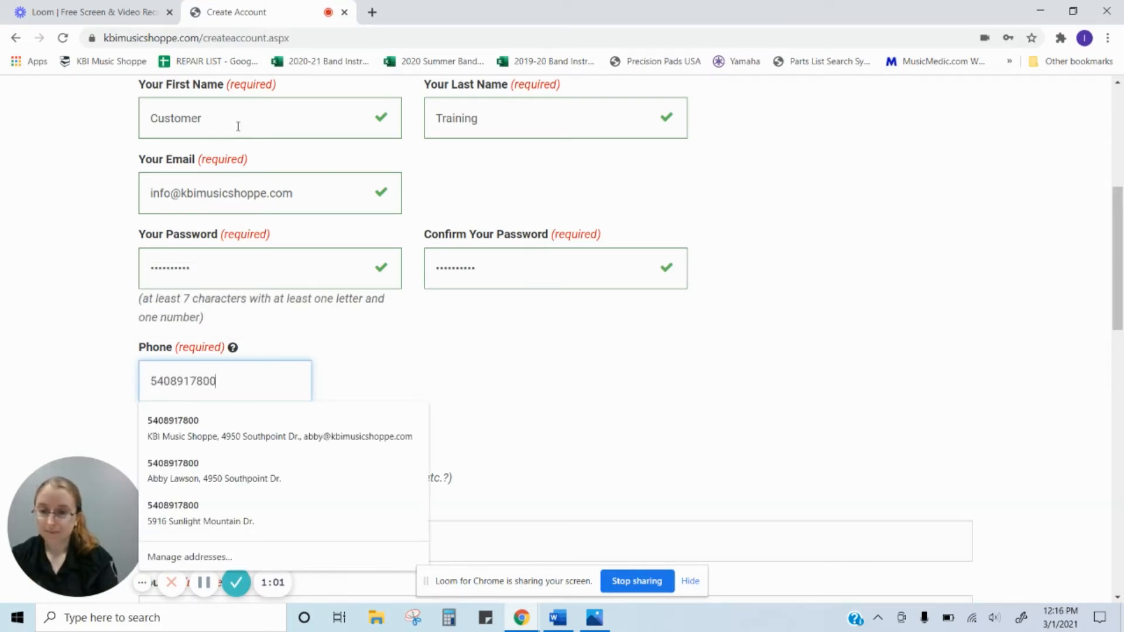
Confirm the customer is over 13 and set the nickname to "Megan's Account"
{"action": "scroll", "scroll_direction": "down", "scroll_amount": 3}
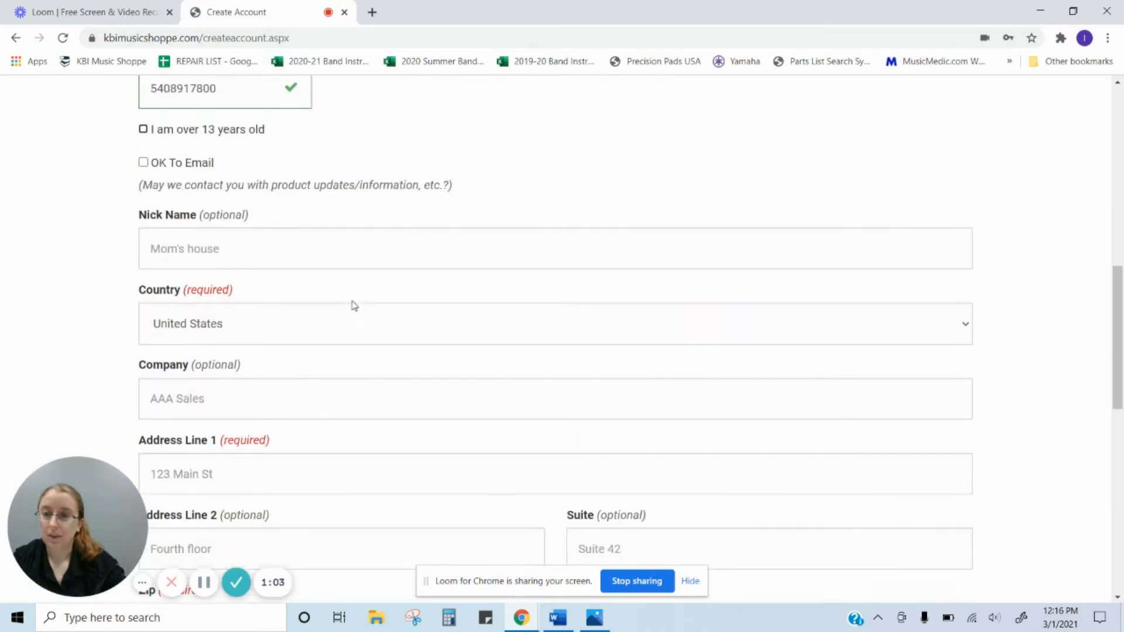
{"action": "left_click", "coordinate": [143, 129]}
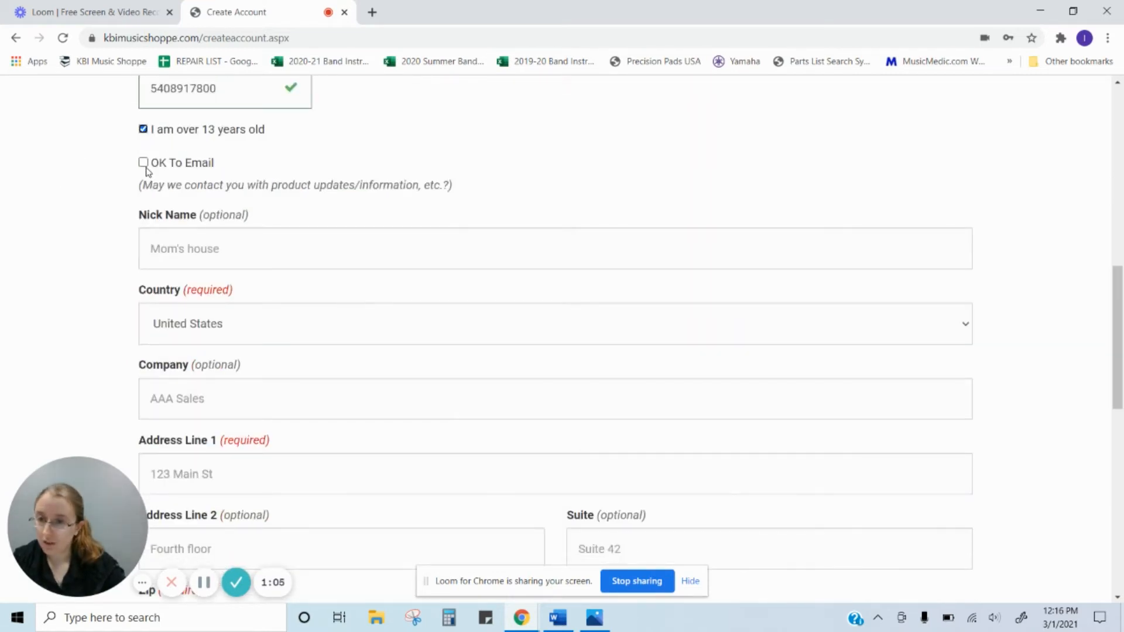
{"action": "mouse_move", "coordinate": [238, 204]}
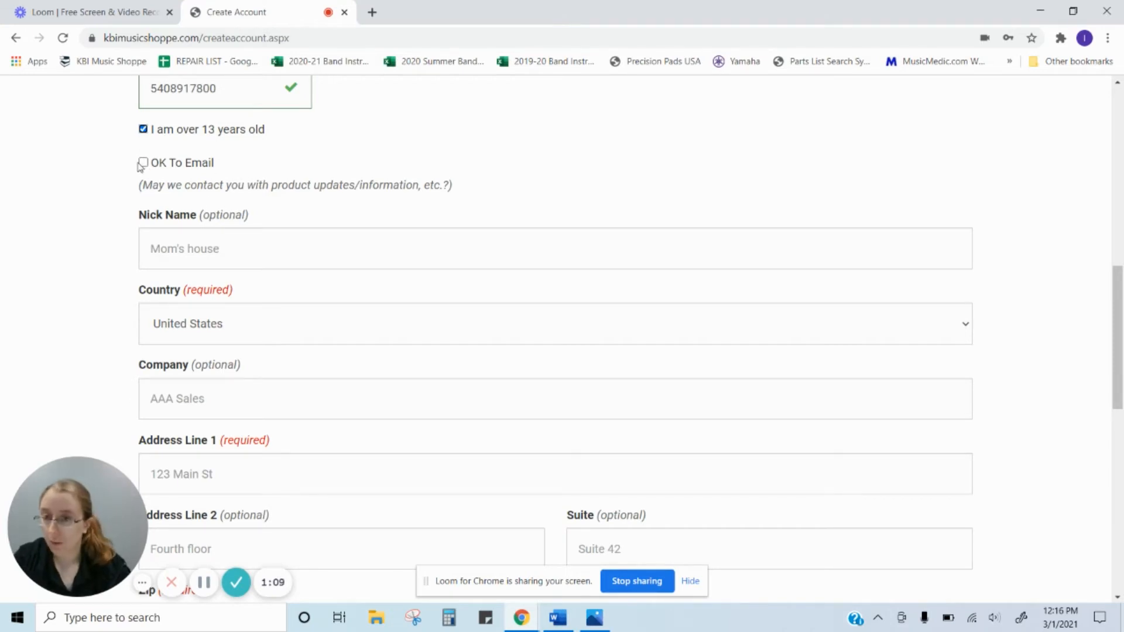
{"action": "left_click", "coordinate": [142, 163]}
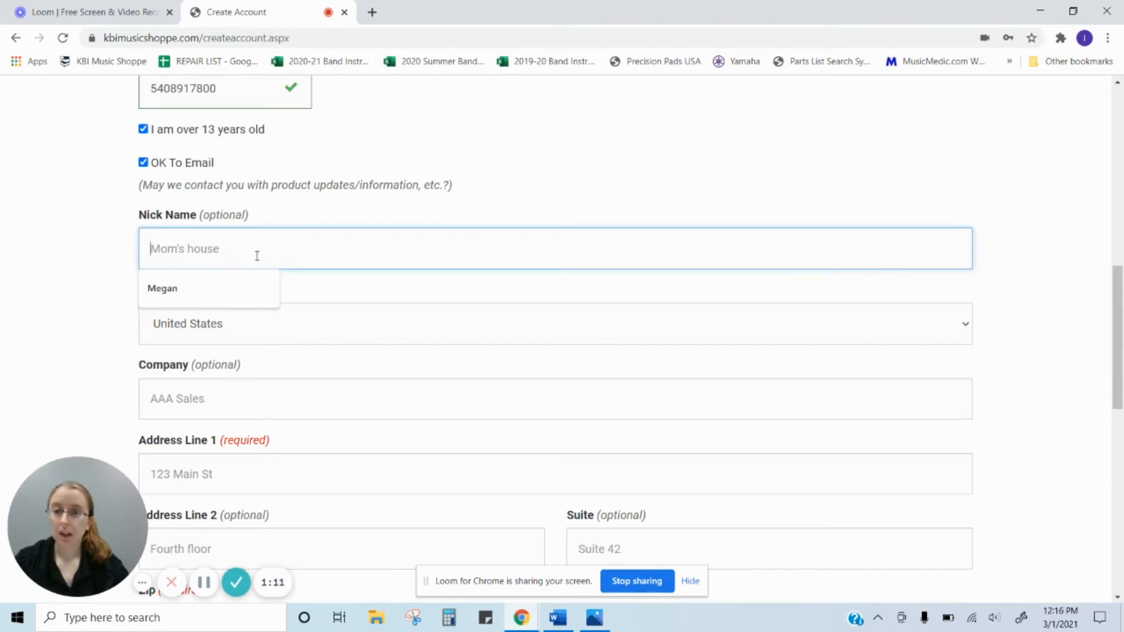
{"action": "type", "text": "Meg"}
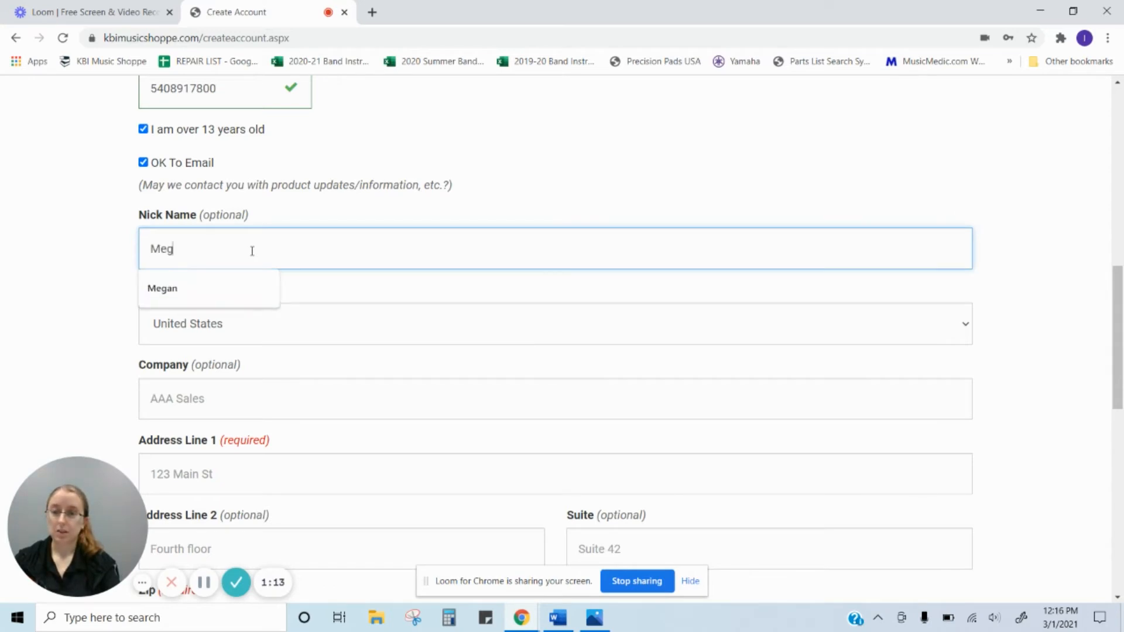
{"action": "left_click", "coordinate": [162, 288]}
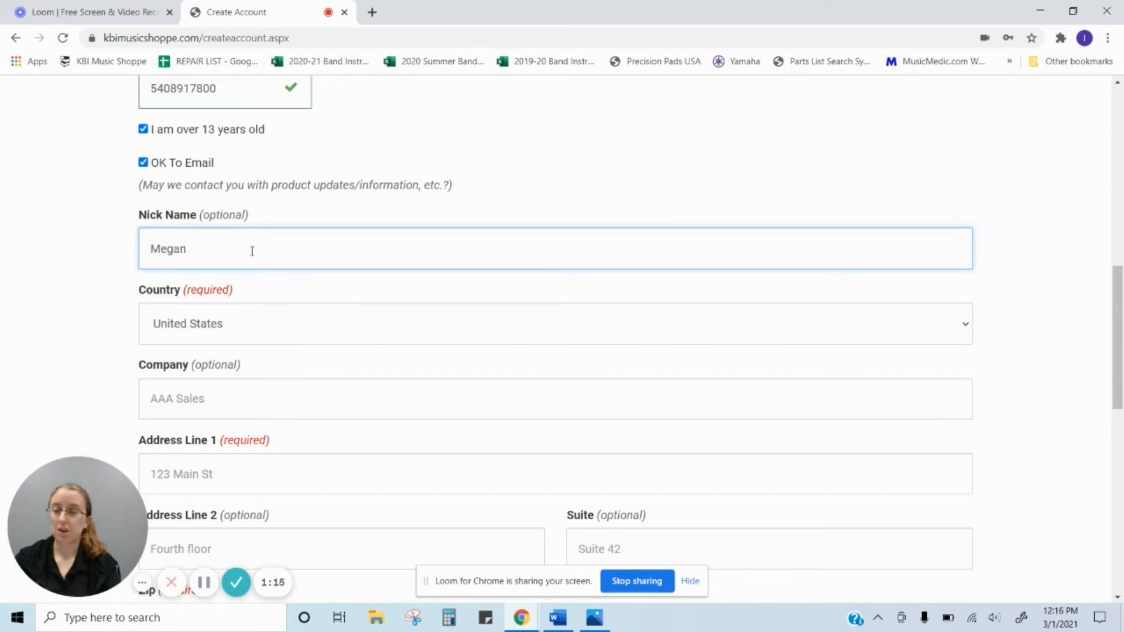
{"action": "type", "text": "'s A"}
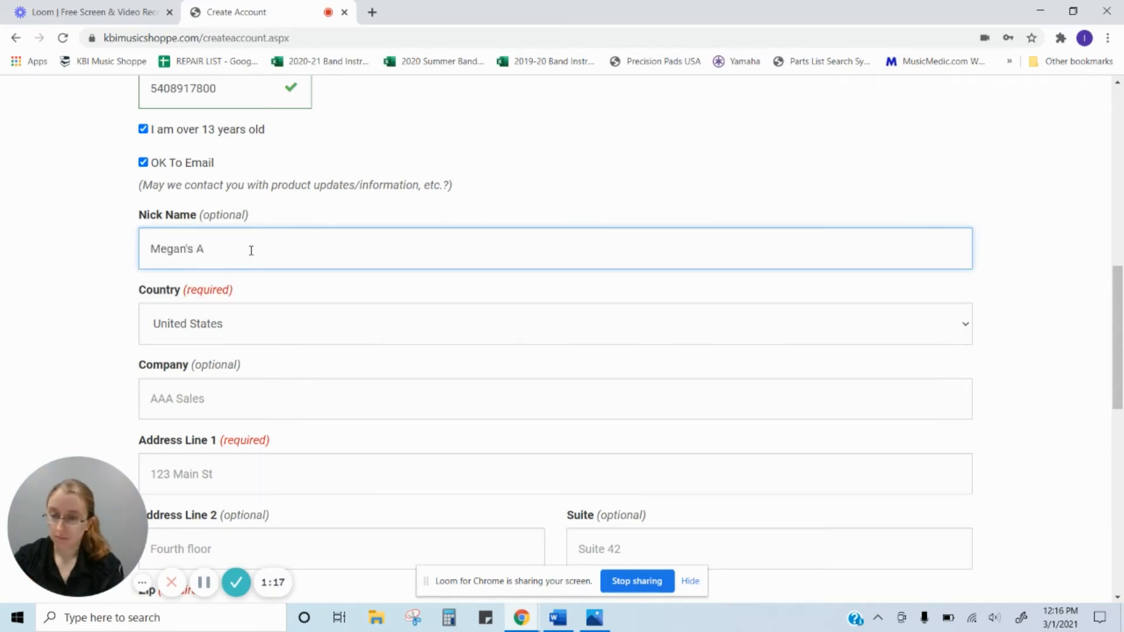
{"action": "type", "text": "ccount"}
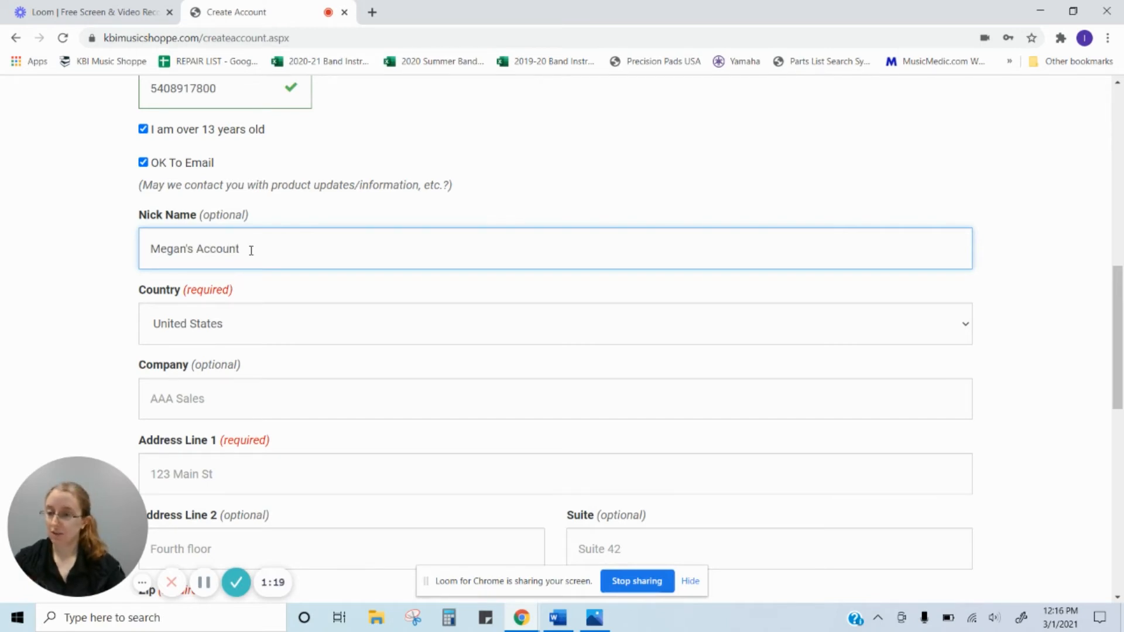
{"action": "scroll", "scroll_direction": "down", "scroll_amount": 3}
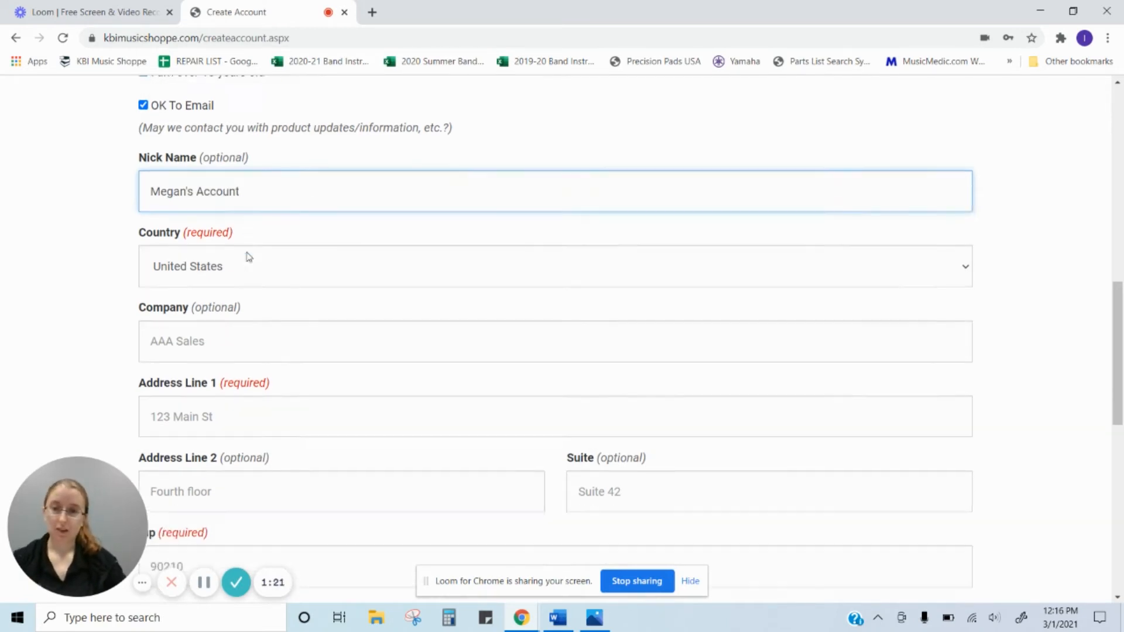
{"action": "scroll", "scroll_direction": "down", "scroll_amount": 3}
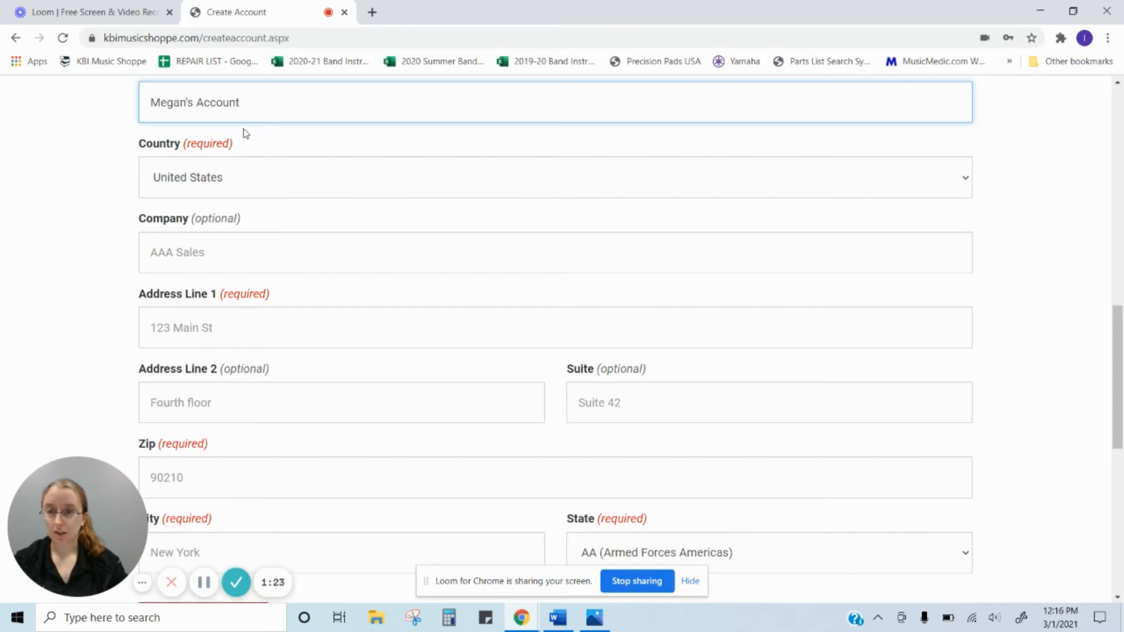
{"action": "mouse_move", "coordinate": [230, 172]}
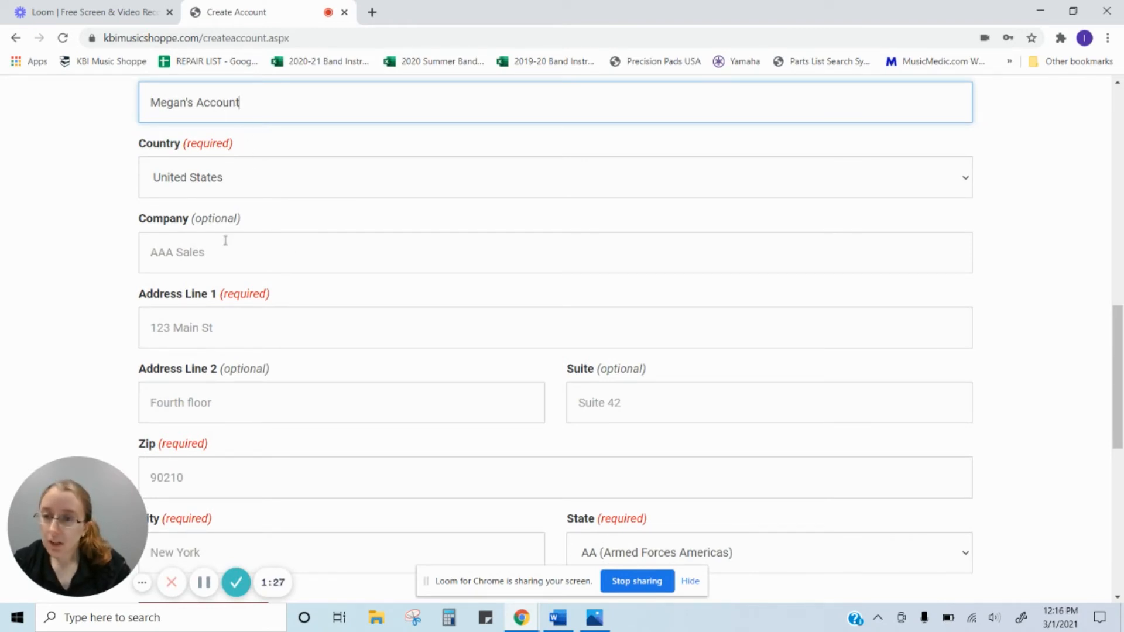
Autofill KBI Music Shoppe, 4950 Southpoint Dr., Fredericksburg, Virginia 22407, and submit Create Account
{"action": "scroll", "scroll_direction": "down", "scroll_amount": 3}
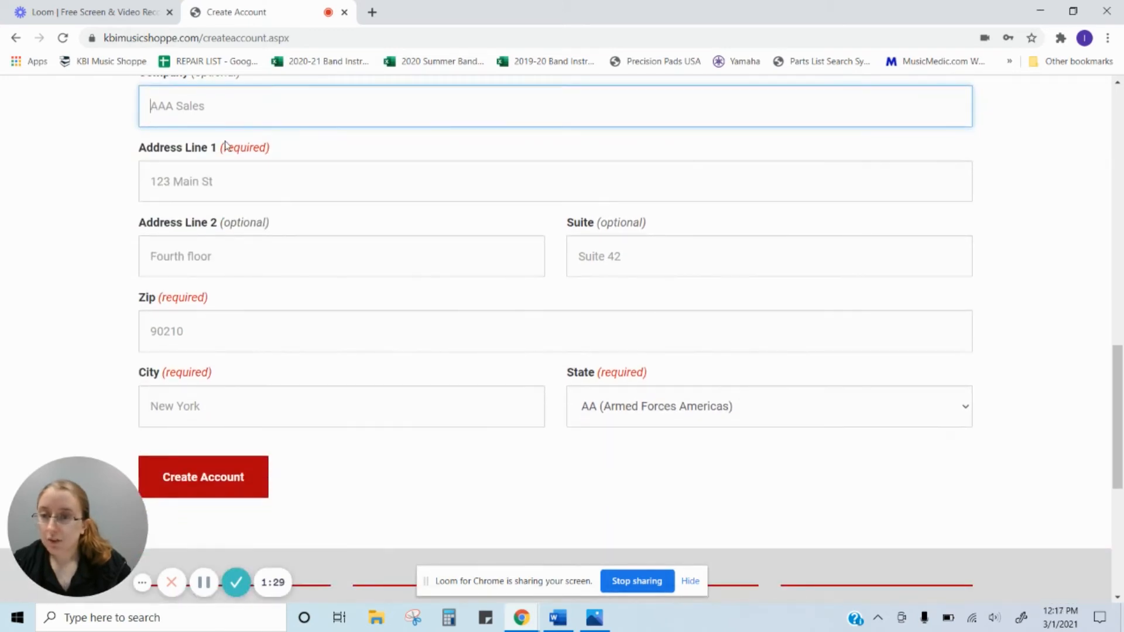
{"action": "scroll", "scroll_direction": "up", "scroll_amount": 3}
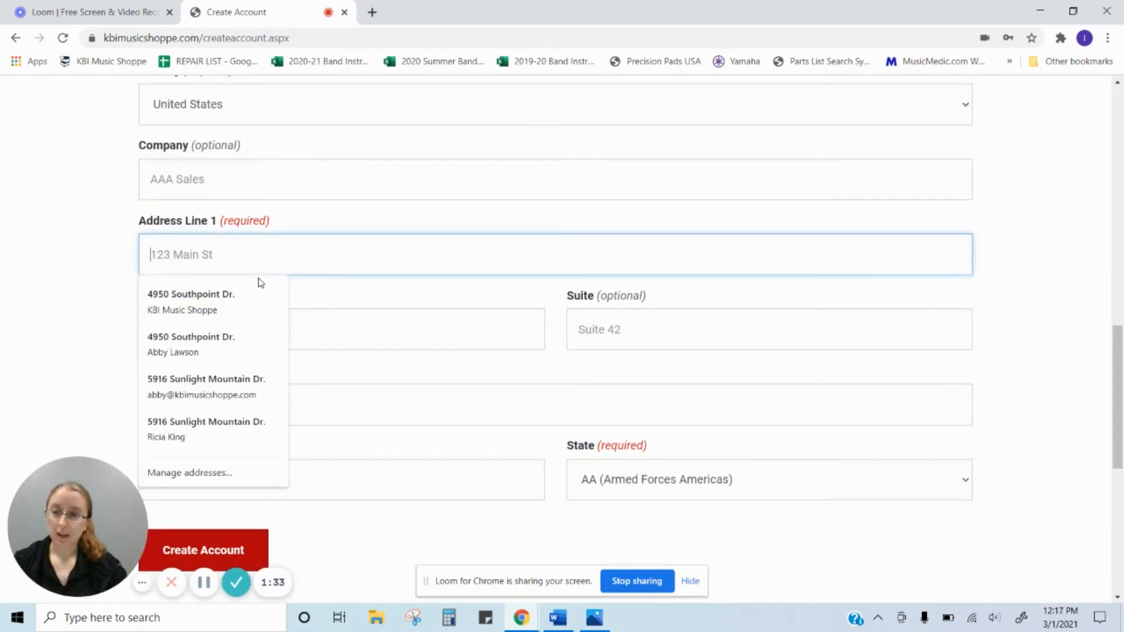
{"action": "left_click", "coordinate": [191, 300]}
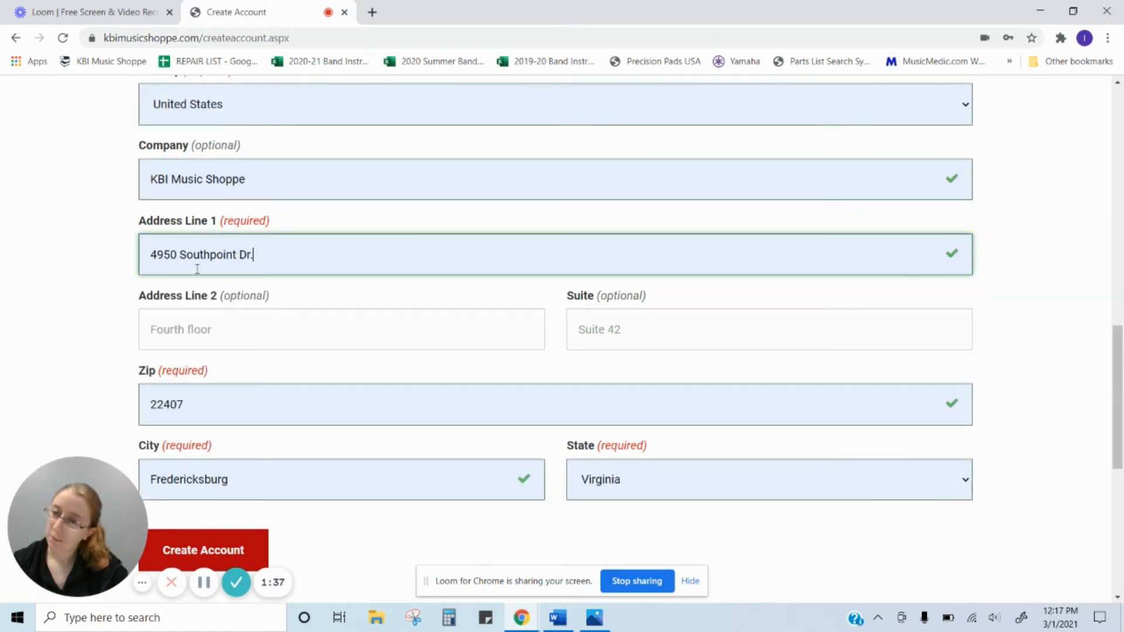
{"action": "scroll", "scroll_direction": "down", "scroll_amount": 3}
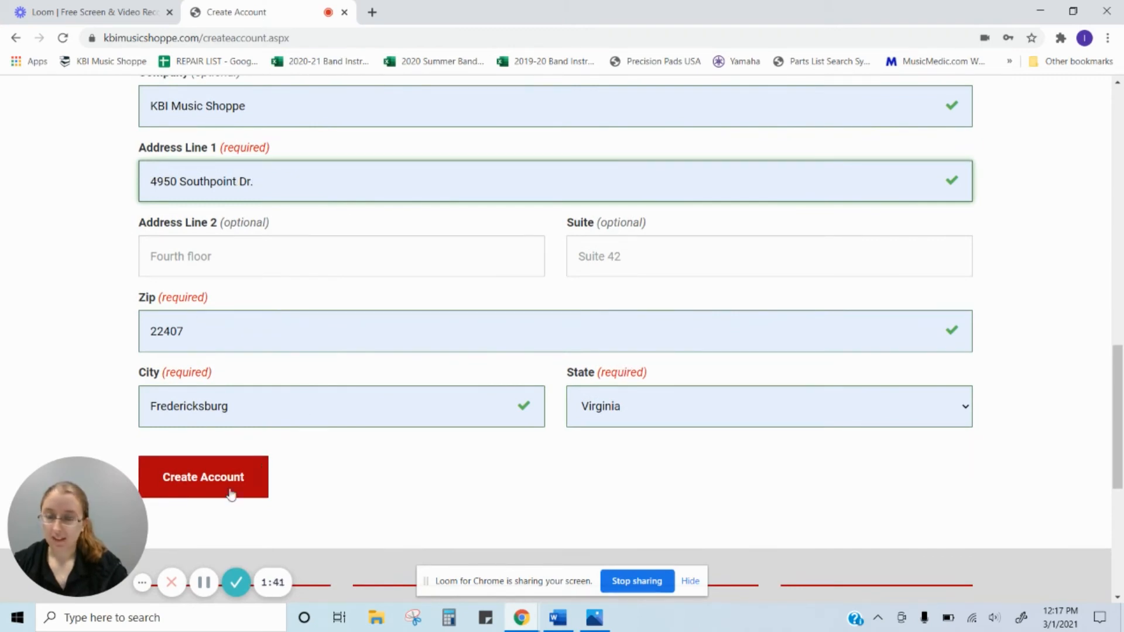
{"action": "left_click", "coordinate": [203, 477]}
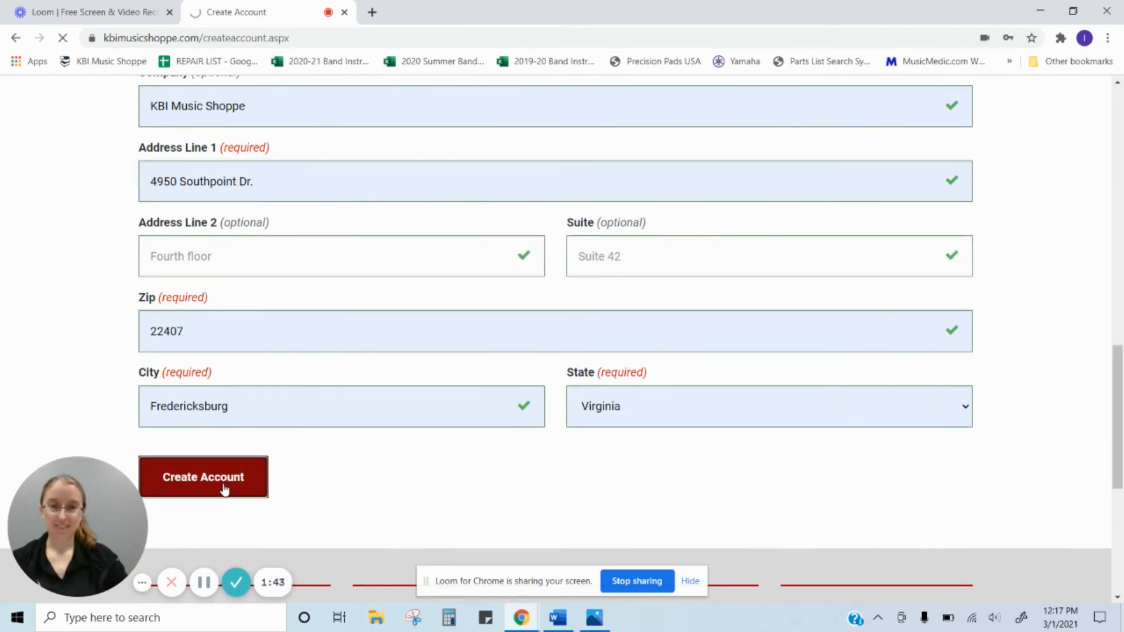
Scroll to the green account-created banner on the home page, then back to the top
{"action": "left_click", "coordinate": [203, 477]}
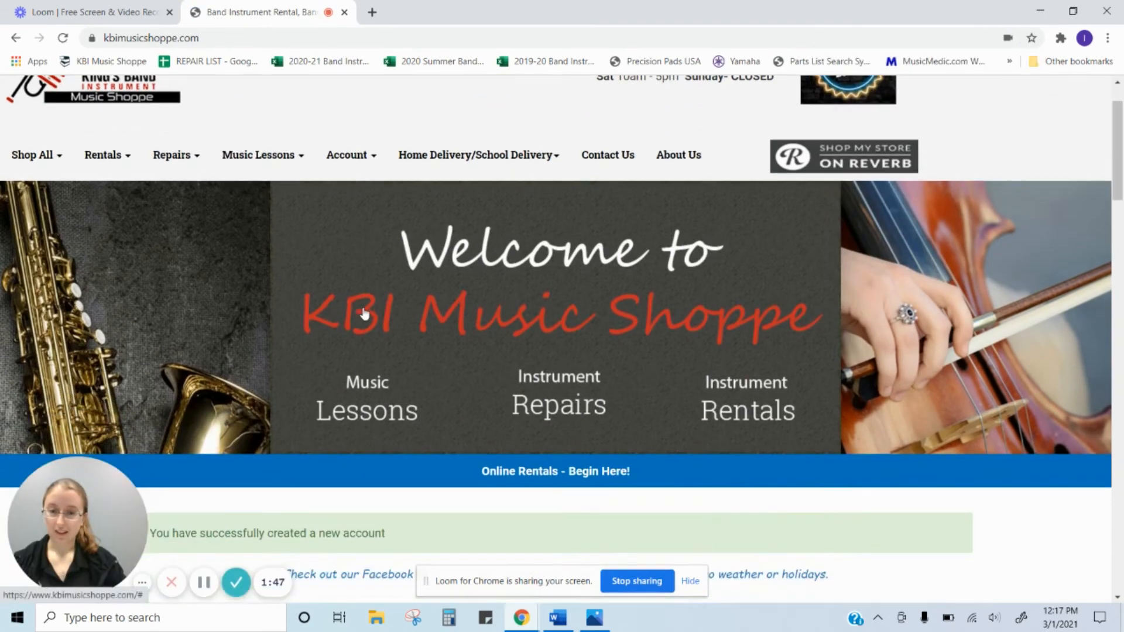
{"action": "scroll", "scroll_direction": "down", "scroll_amount": 3}
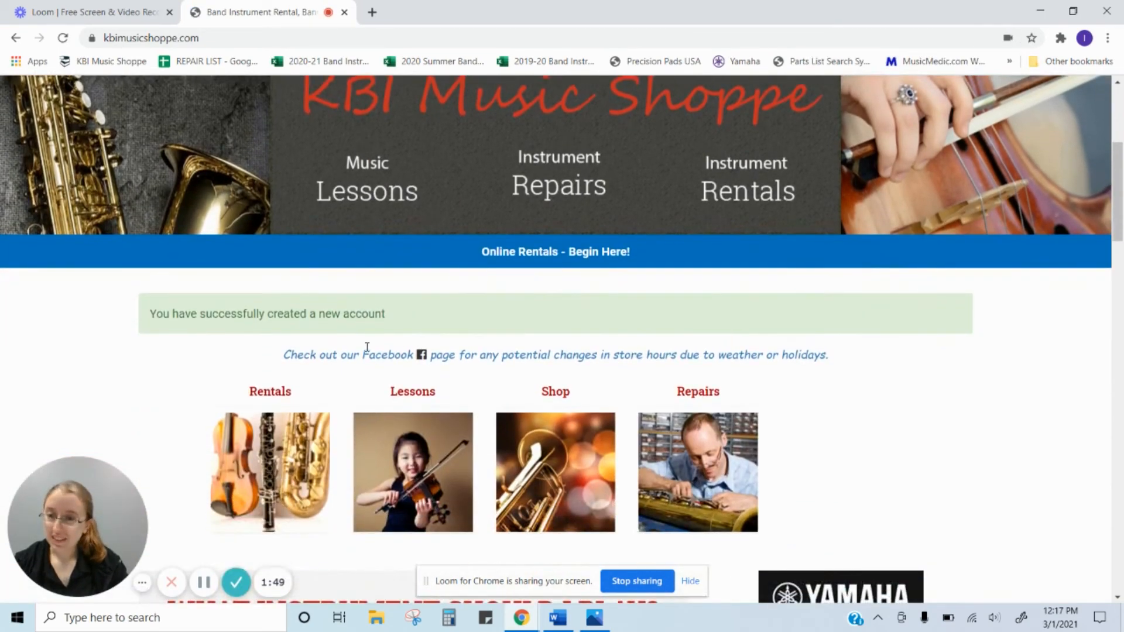
{"action": "mouse_move", "coordinate": [507, 340]}
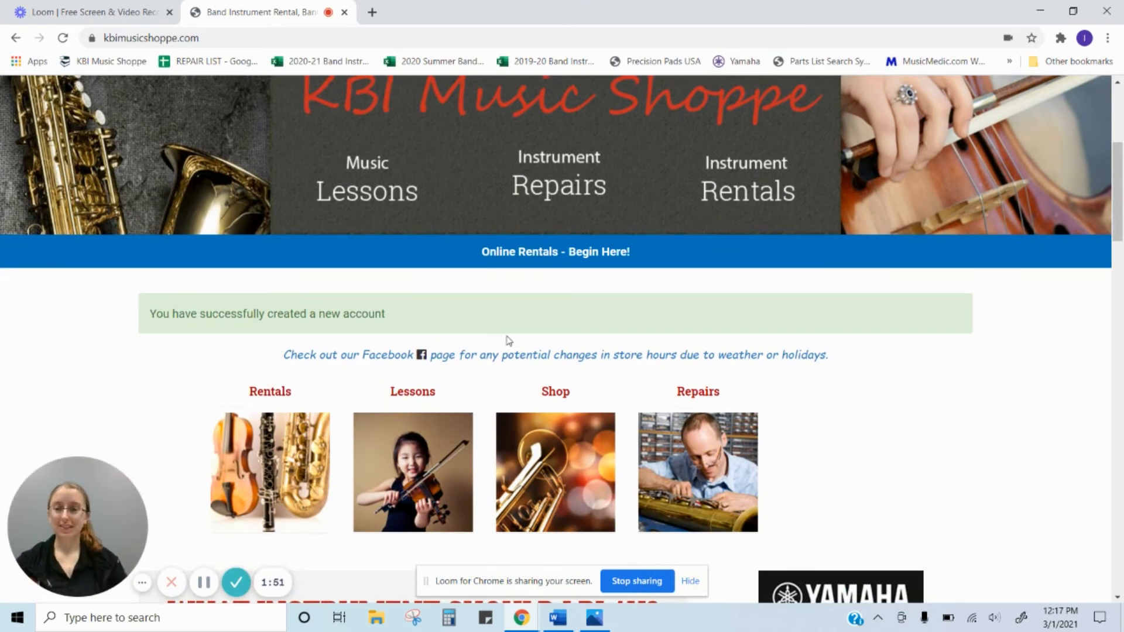
{"action": "scroll", "scroll_direction": "up", "scroll_amount": 3}
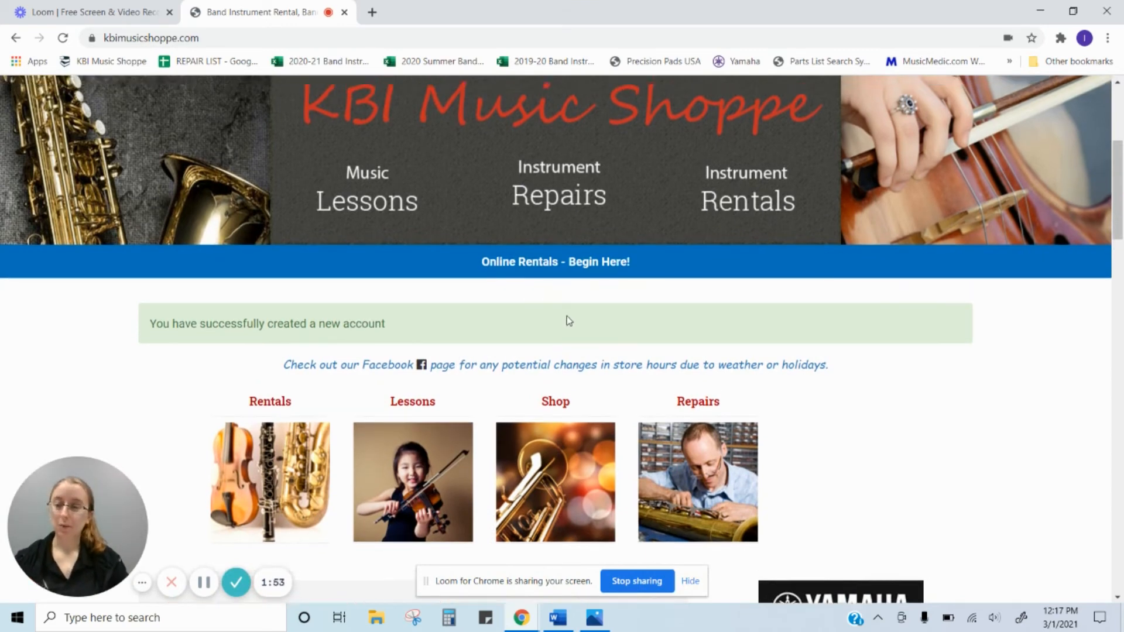
{"action": "scroll", "scroll_direction": "up", "scroll_amount": 3}
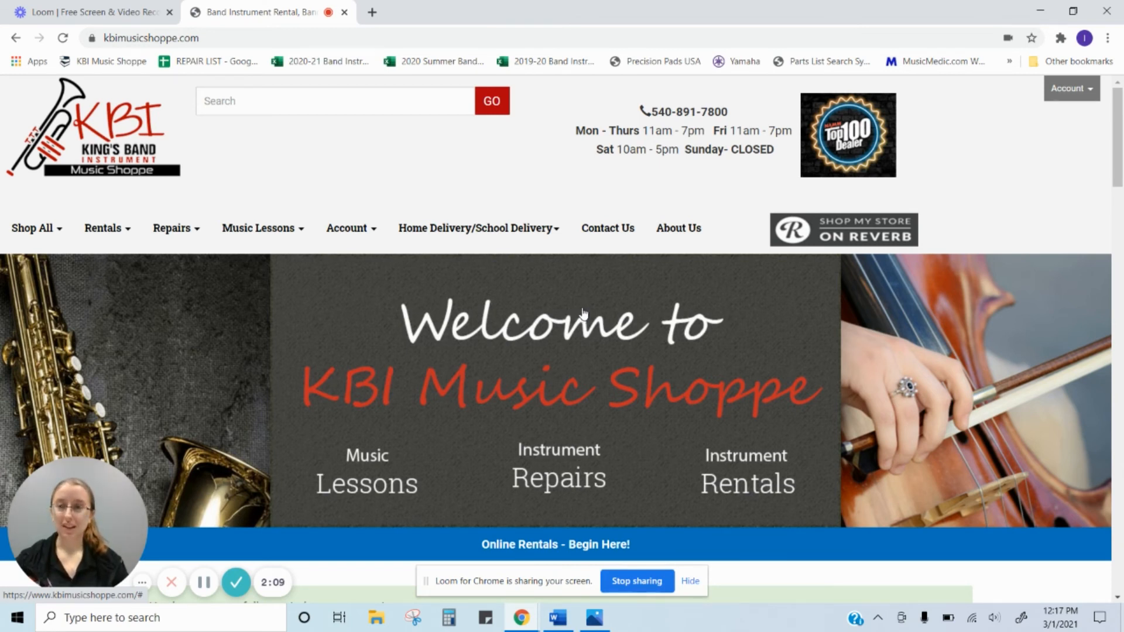
{"action": "mouse_move", "coordinate": [595, 367]}
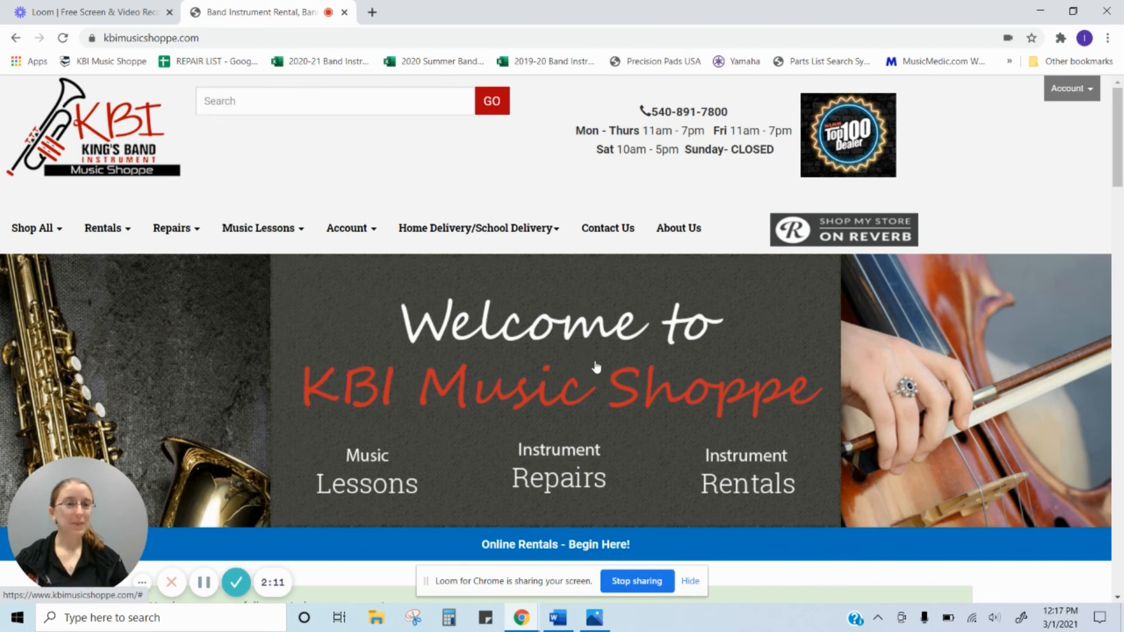